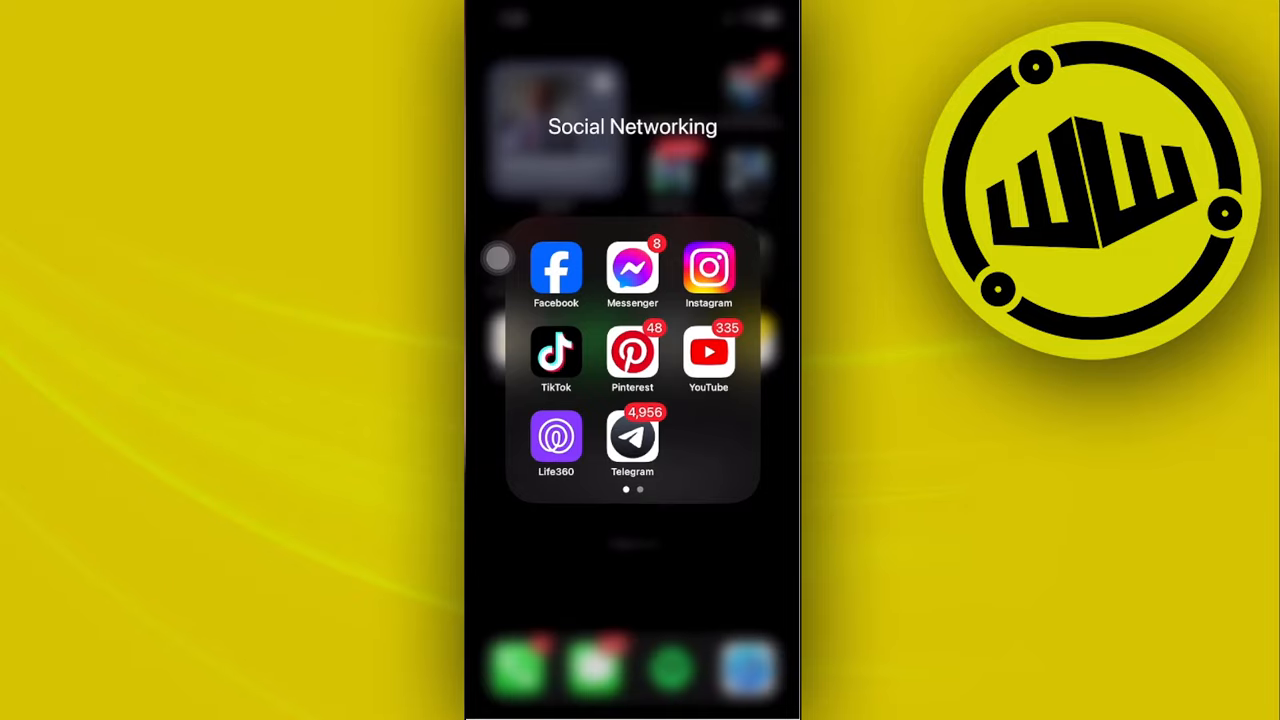
# Launch Messenger and show its side menu of chats, marketplace and communities.
pyautogui.click(632, 268)
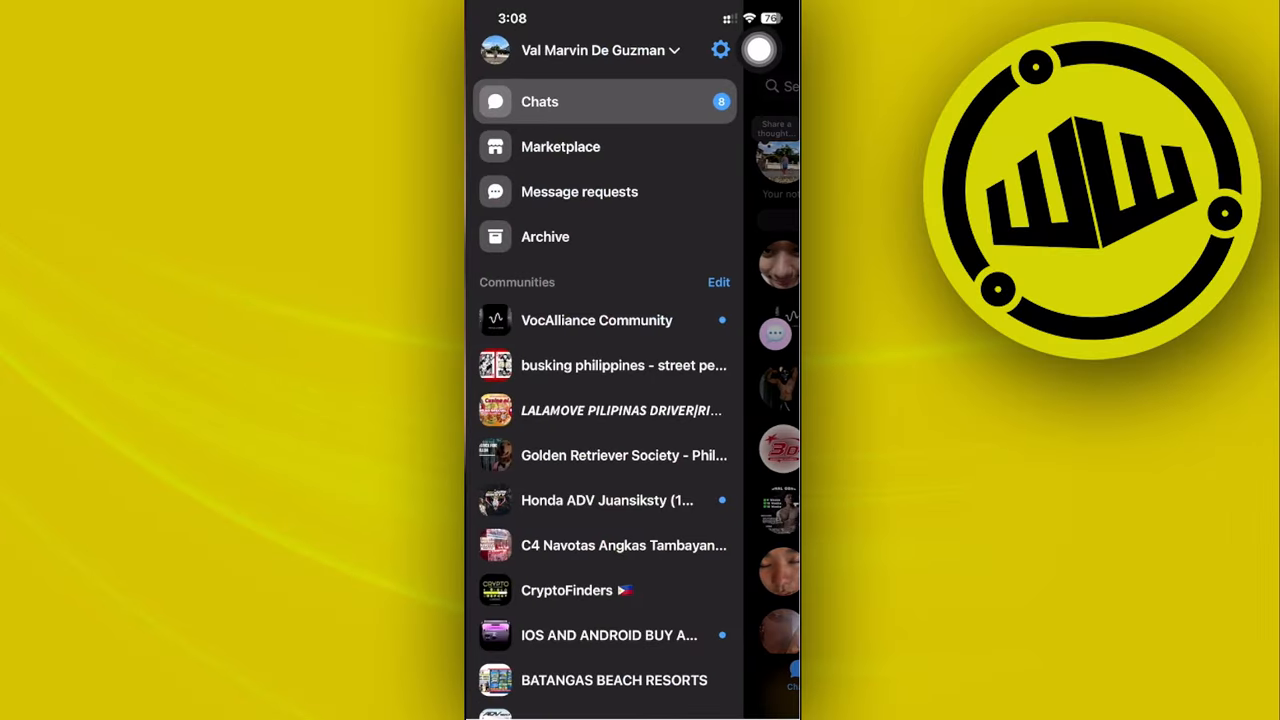
# Navigate Settings > Privacy & safety > End-to-end encrypted chats > Message storage and tap Reset PIN.
pyautogui.click(720, 50)
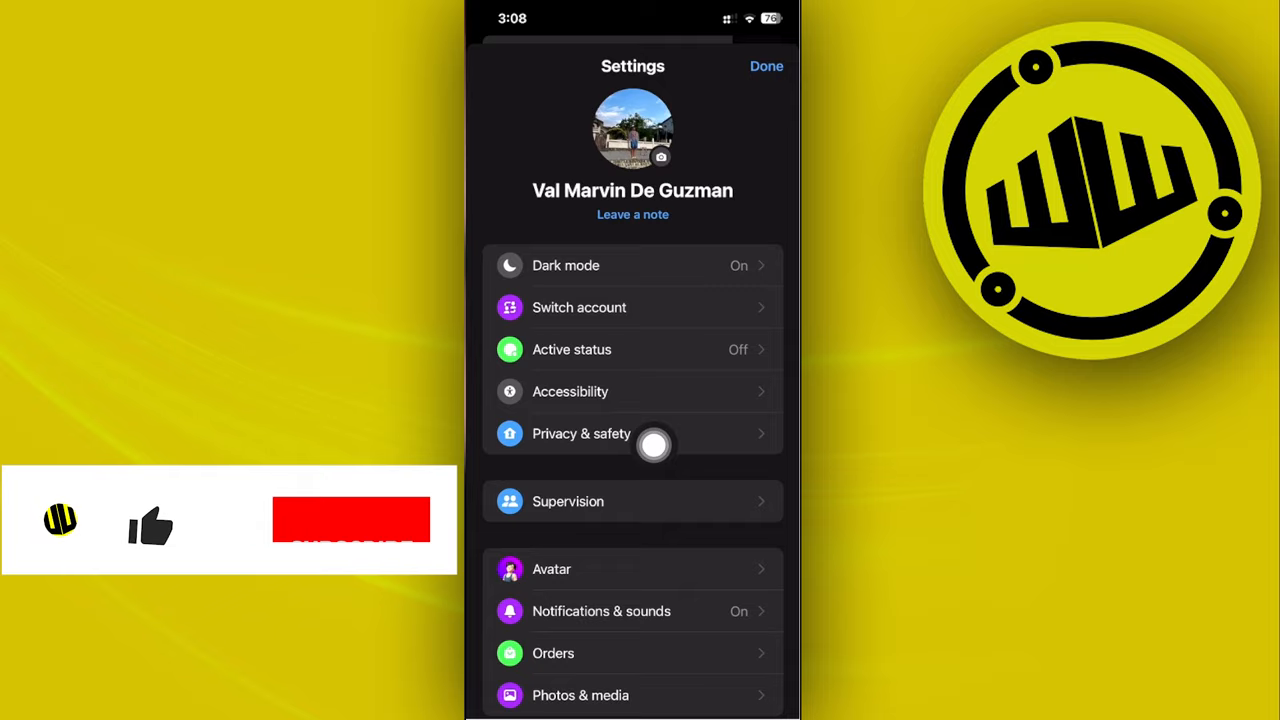
pyautogui.click(581, 433)
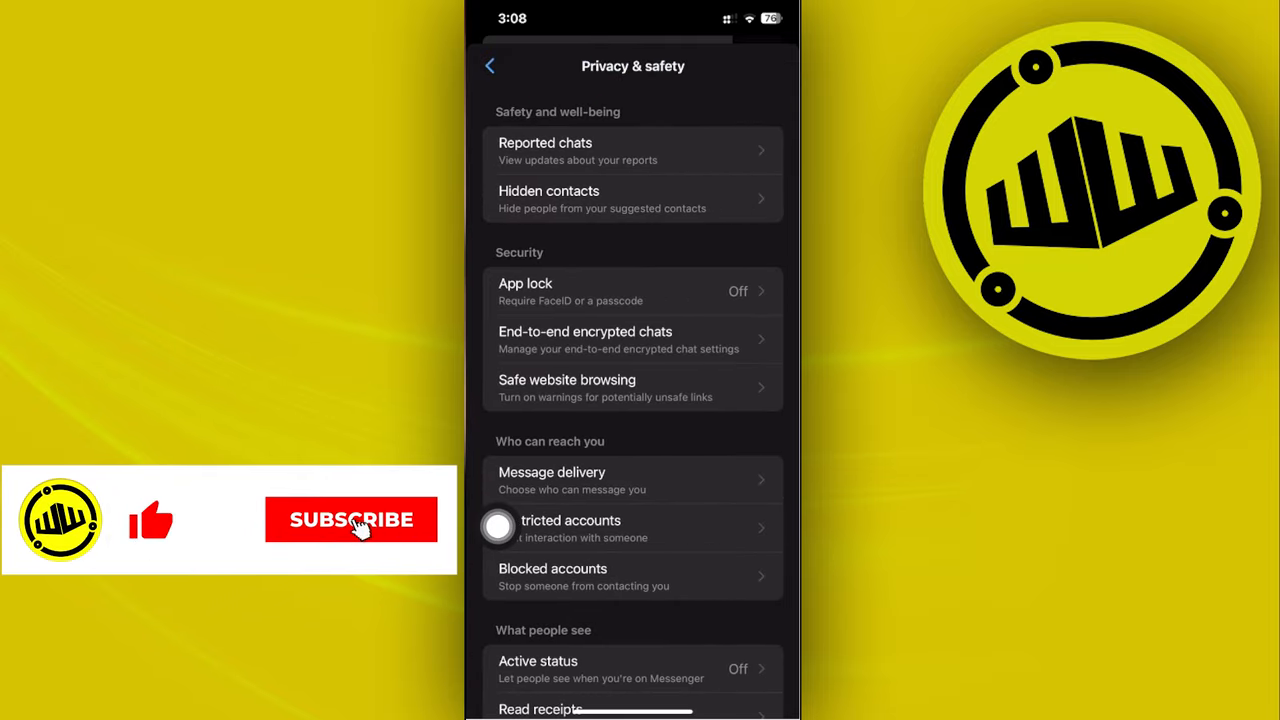
pyautogui.click(351, 519)
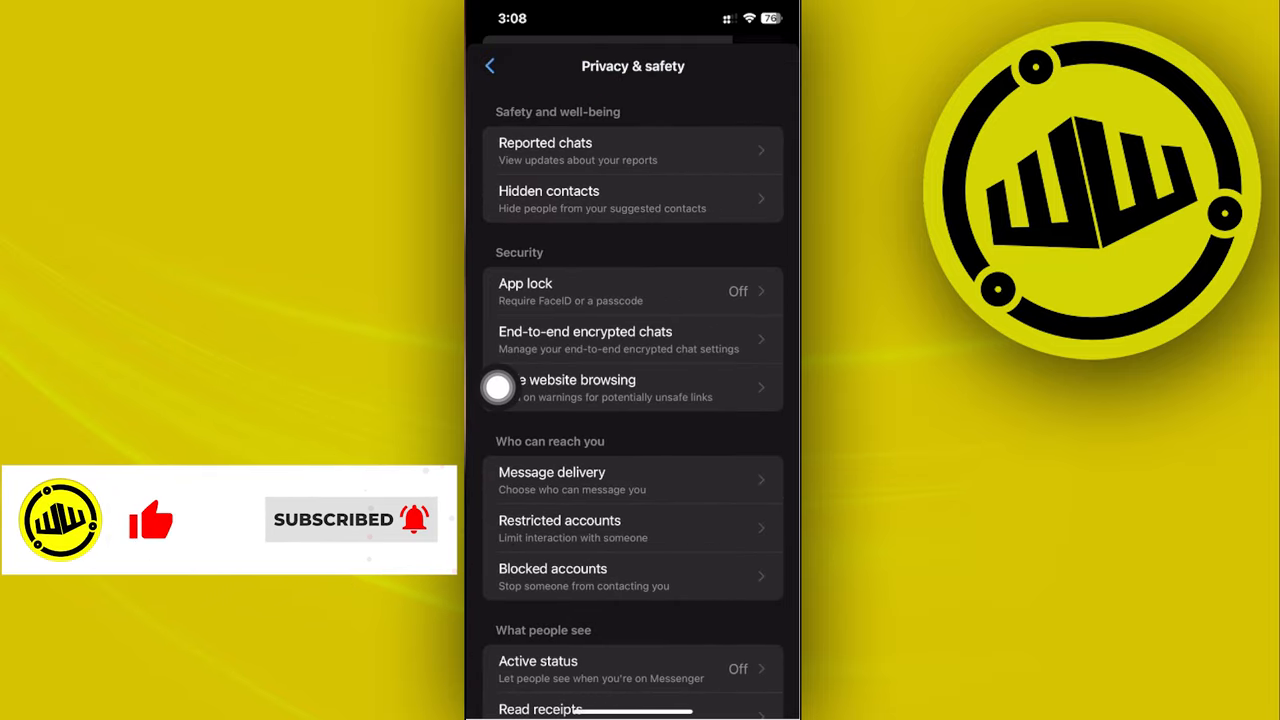
pyautogui.click(630, 339)
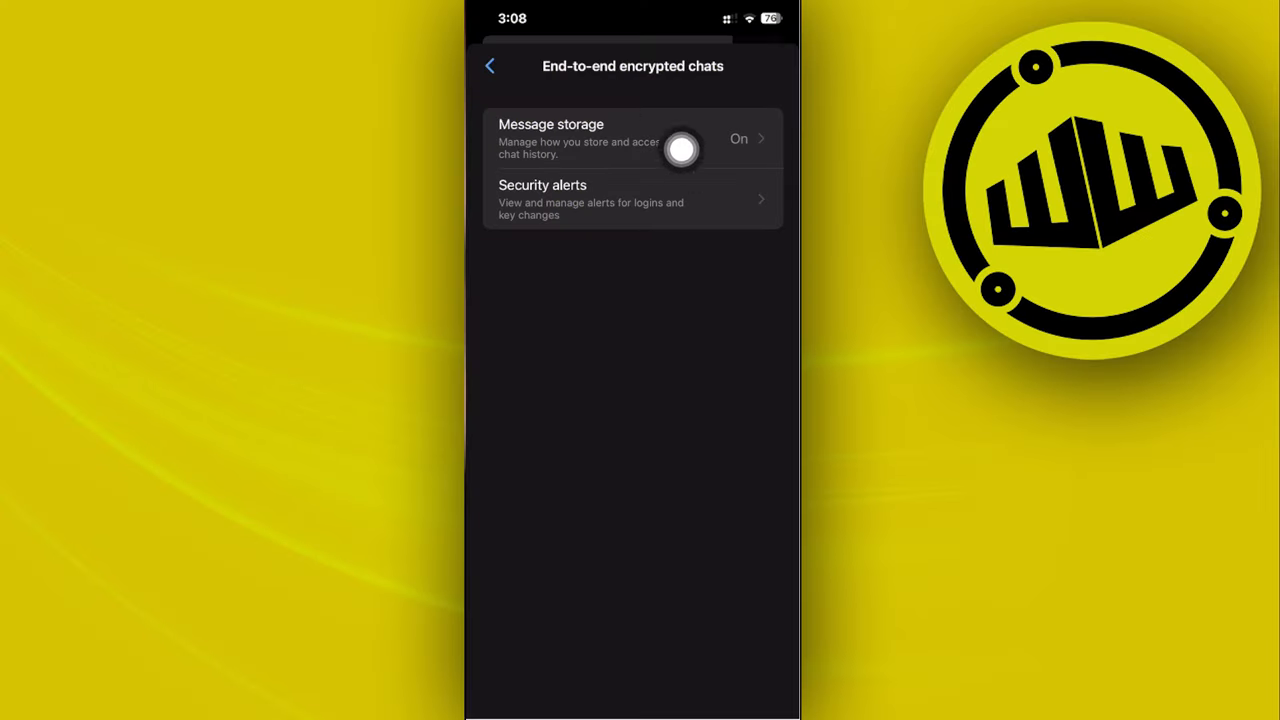
pyautogui.click(632, 138)
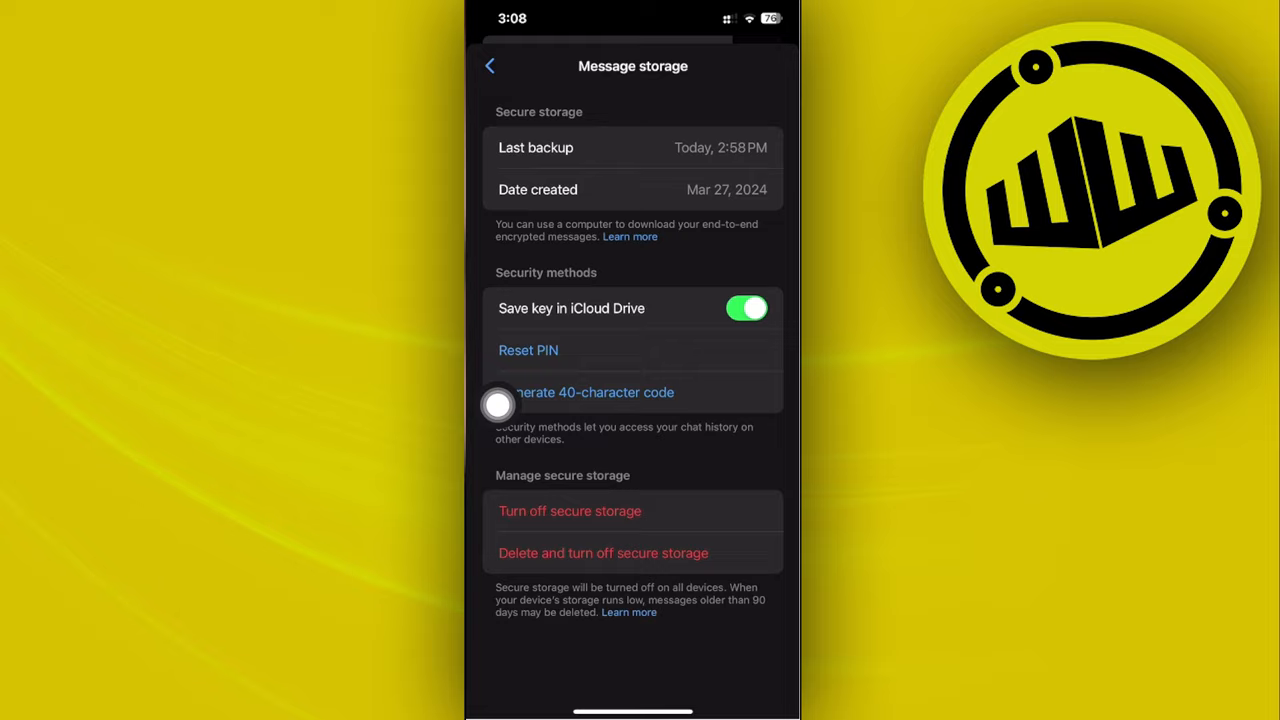
pyautogui.click(528, 350)
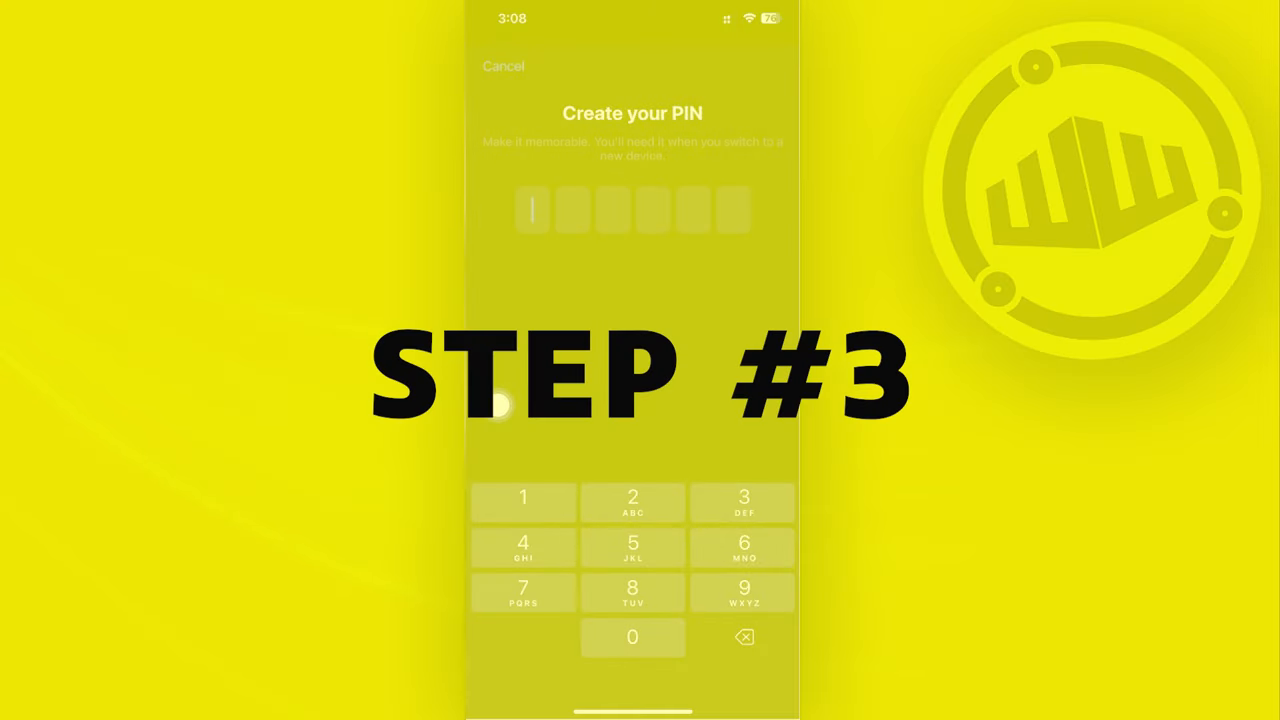